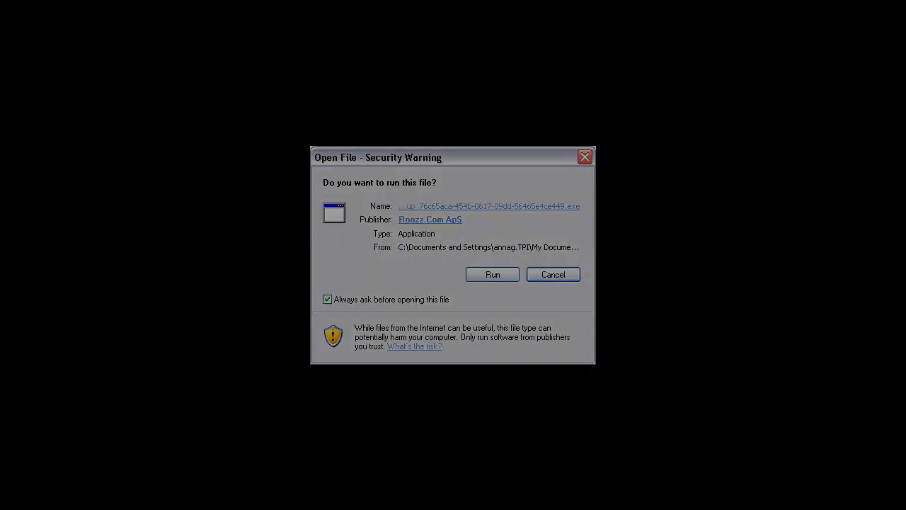
Run the downloaded setup file and install the Roozz Plugin.
click(492, 274)
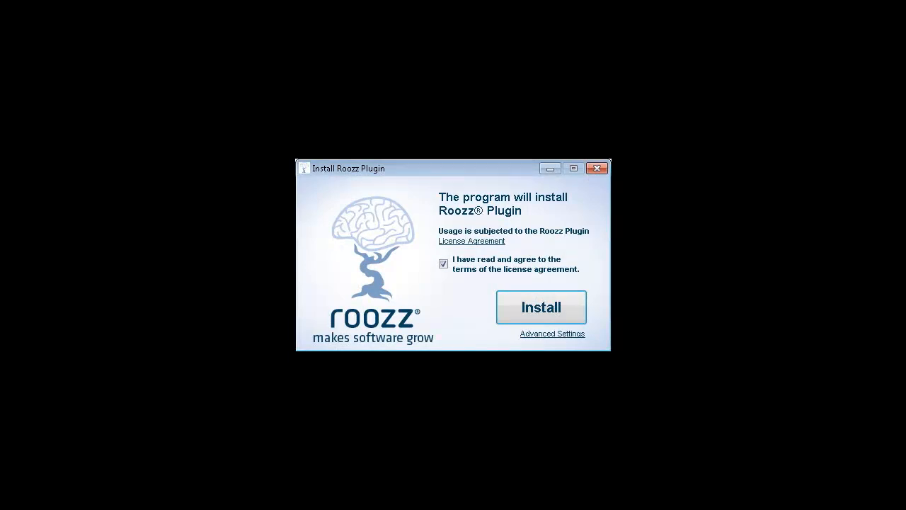
click(541, 307)
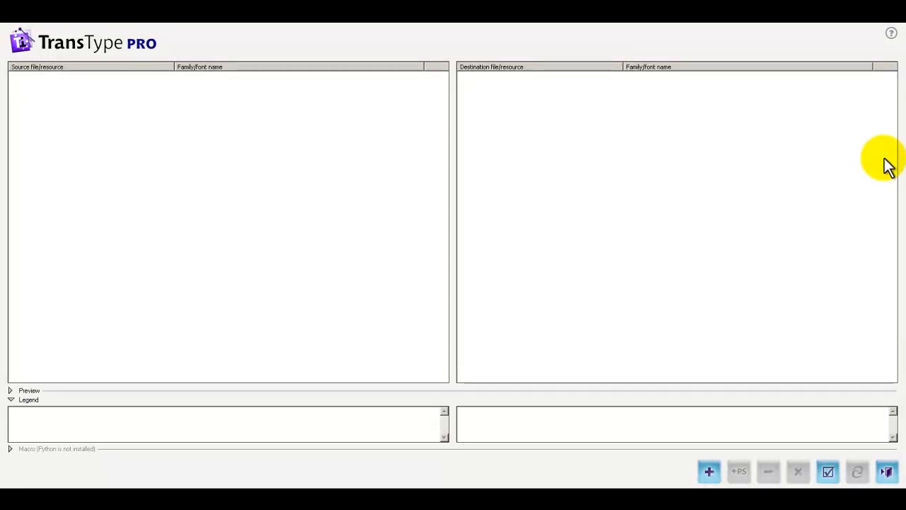
mouse_move(869, 149)
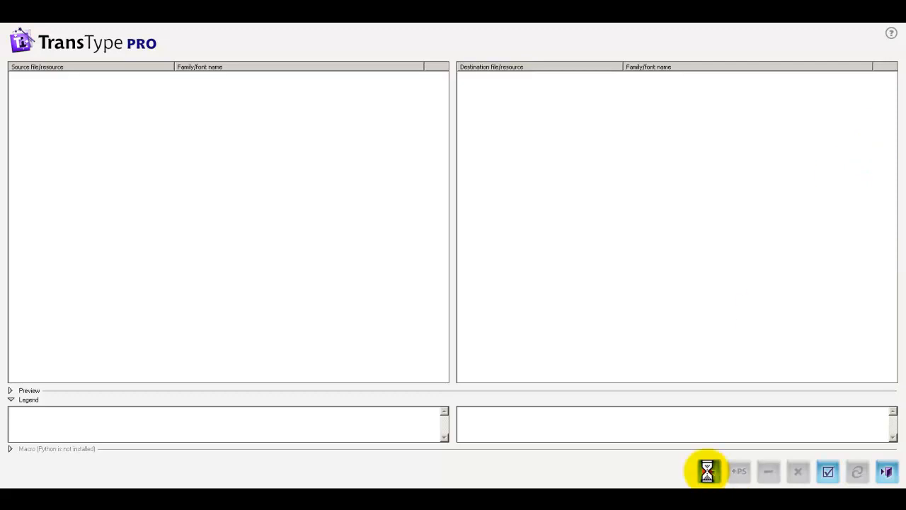
Convert FRUTIGER.TTF to Win TrueType / OpenType TT, saving into the AAA folder.
click(707, 471)
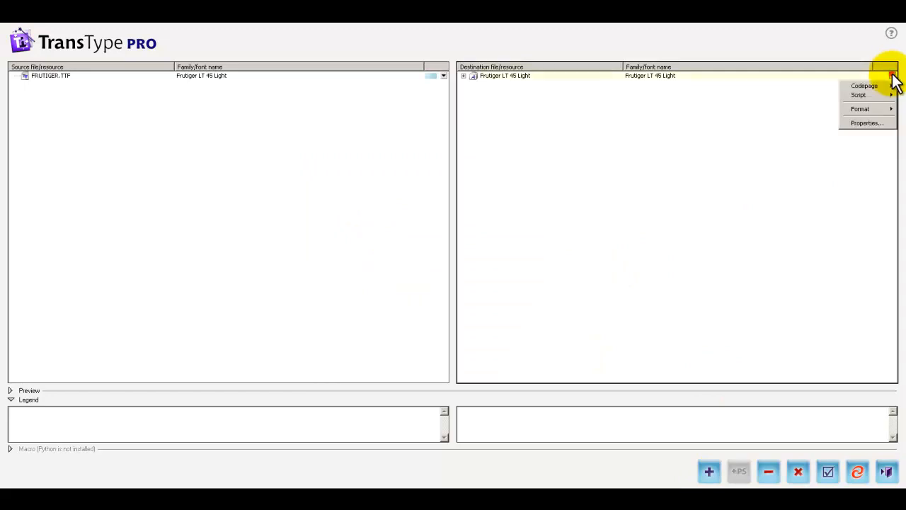
click(861, 109)
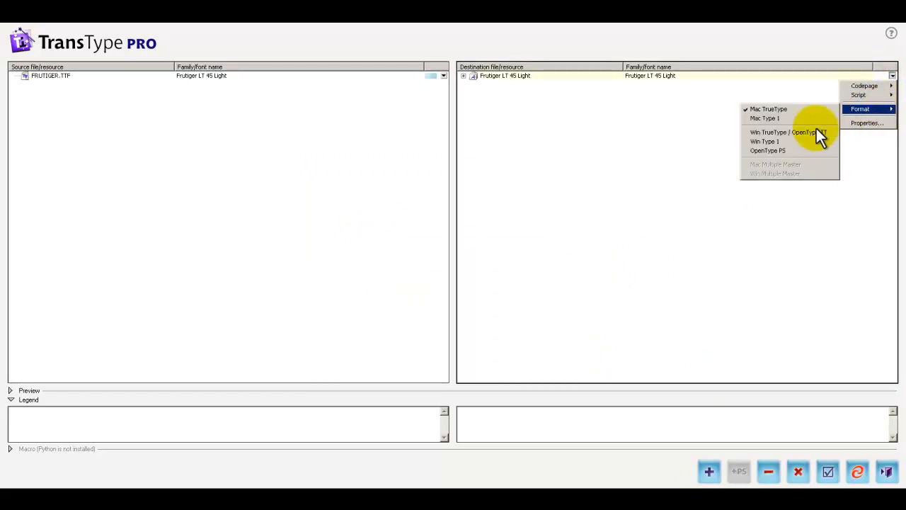
click(783, 133)
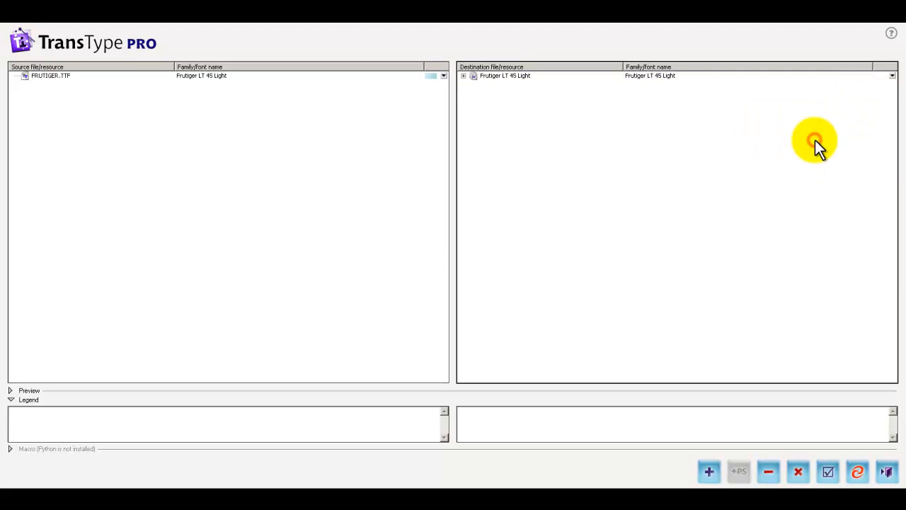
click(857, 471)
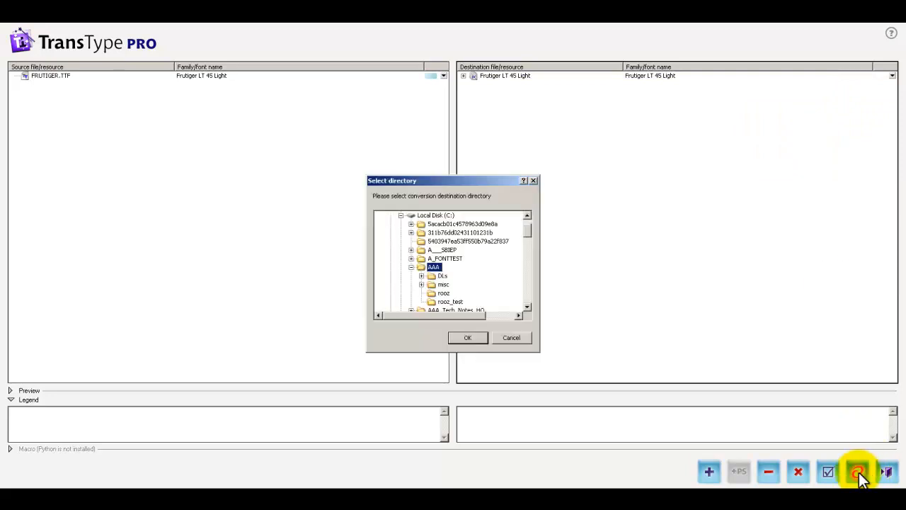
click(468, 337)
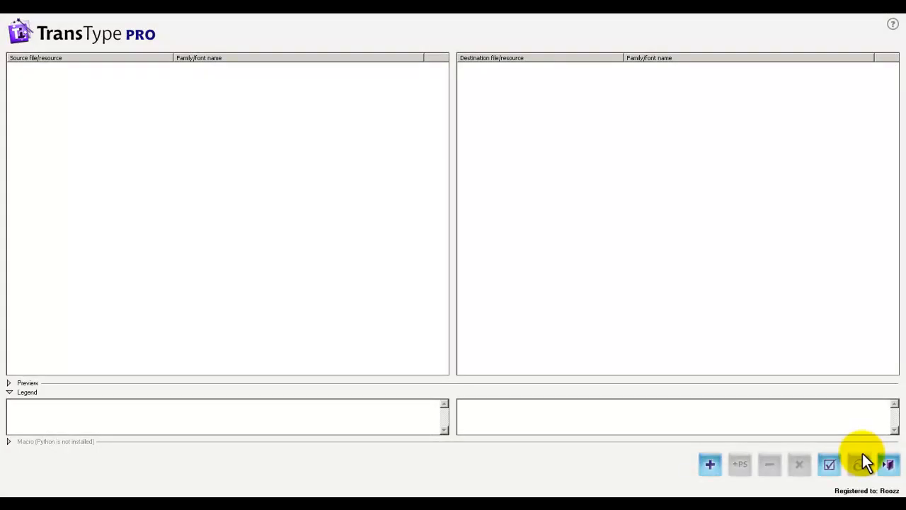
Add FRUTILTL.PFB and set its output format to Win TrueType / OpenType TT.
click(710, 465)
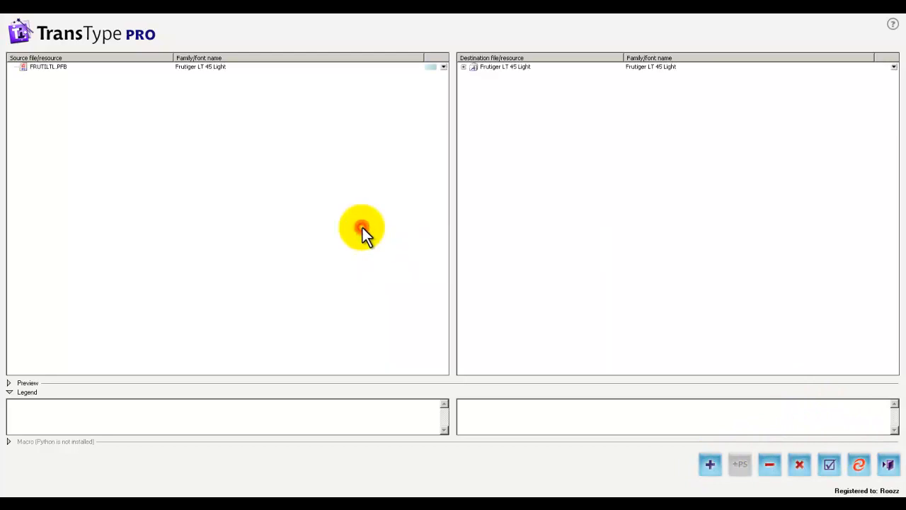
mouse_move(899, 71)
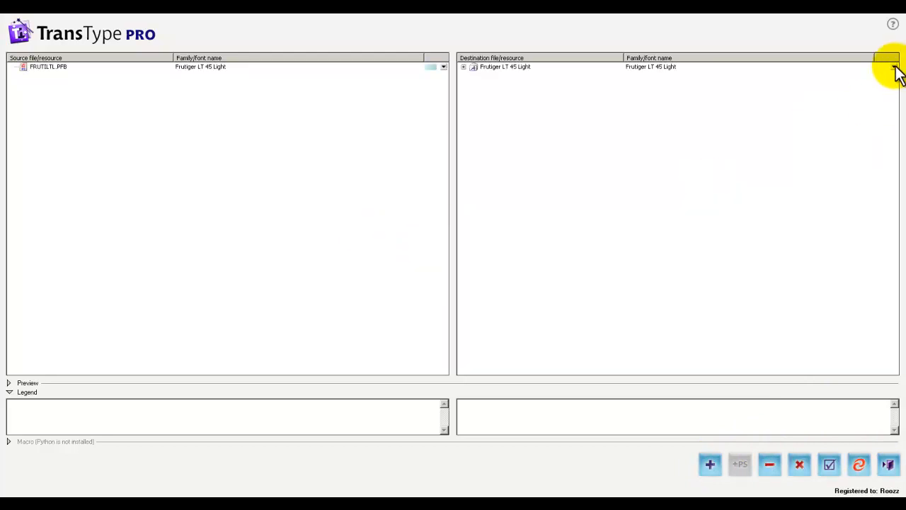
click(894, 67)
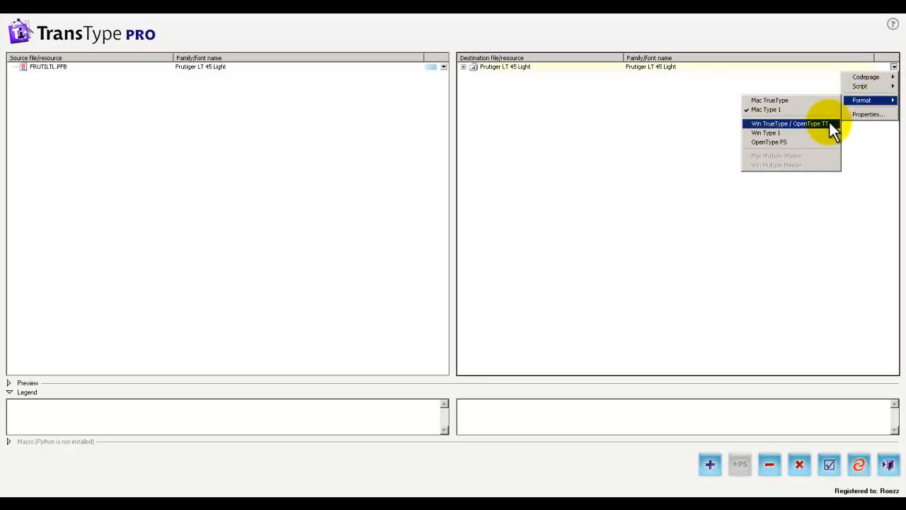
click(789, 123)
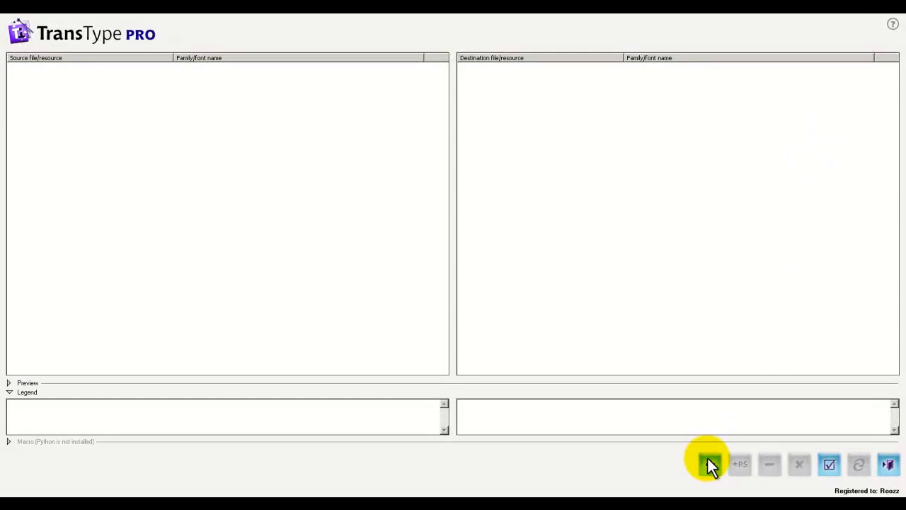
Load FRUTILTL.PFB, target OpenType PS format, and convert after confirming the output folder.
click(709, 465)
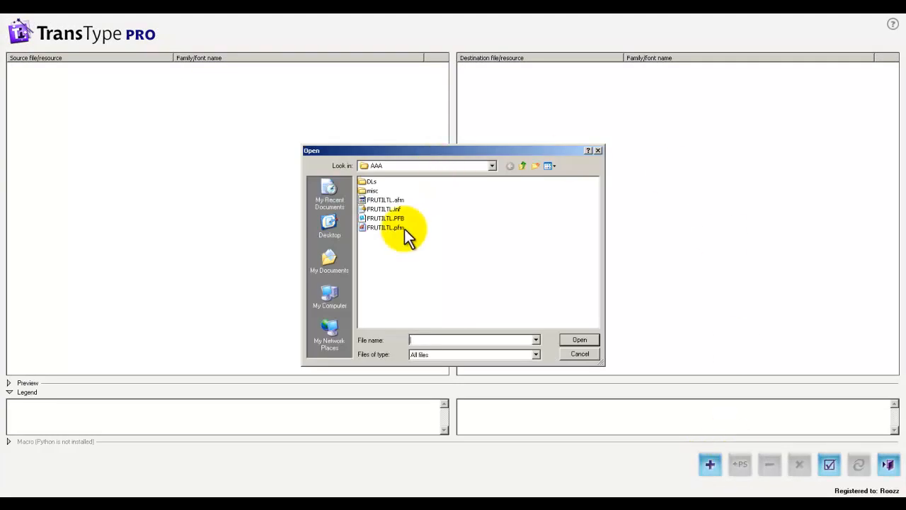
double_click(385, 218)
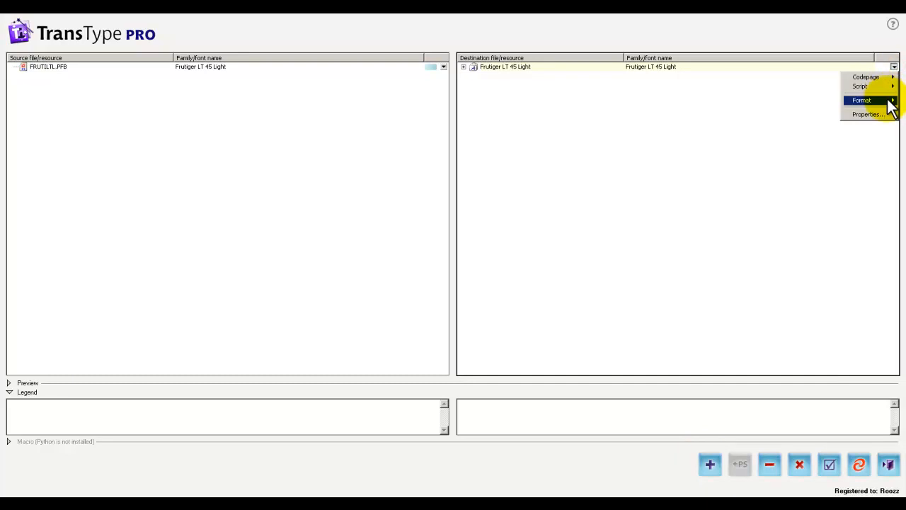
click(862, 99)
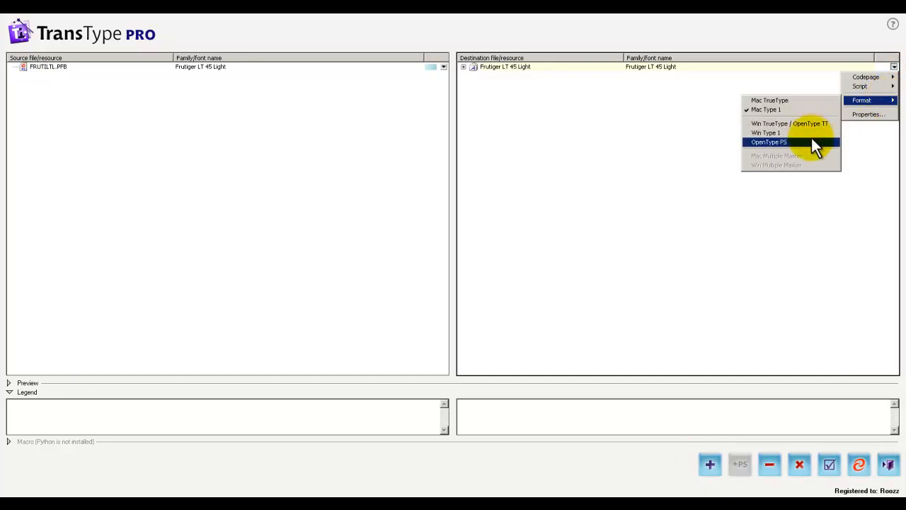
click(768, 142)
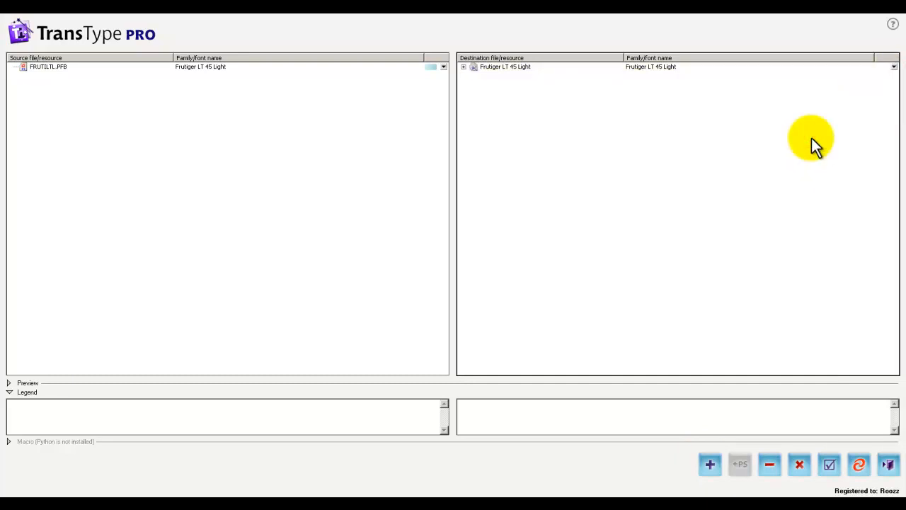
click(859, 464)
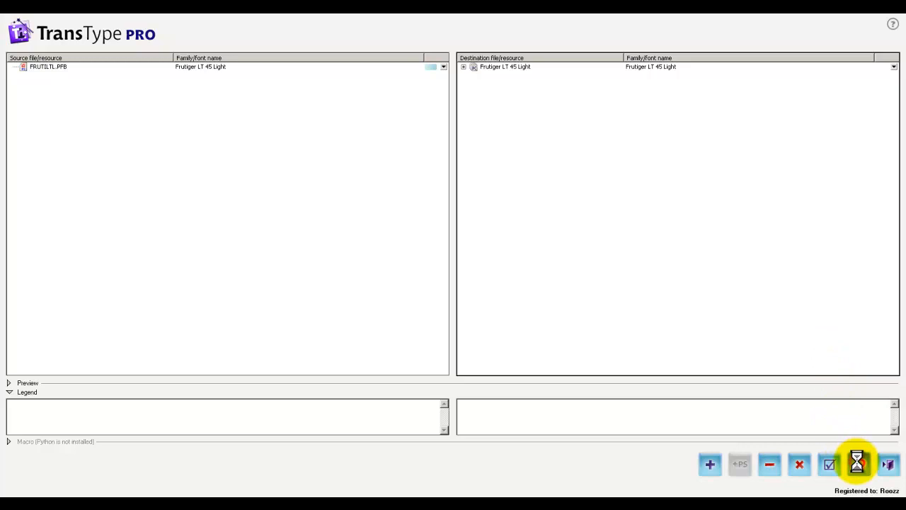
click(857, 464)
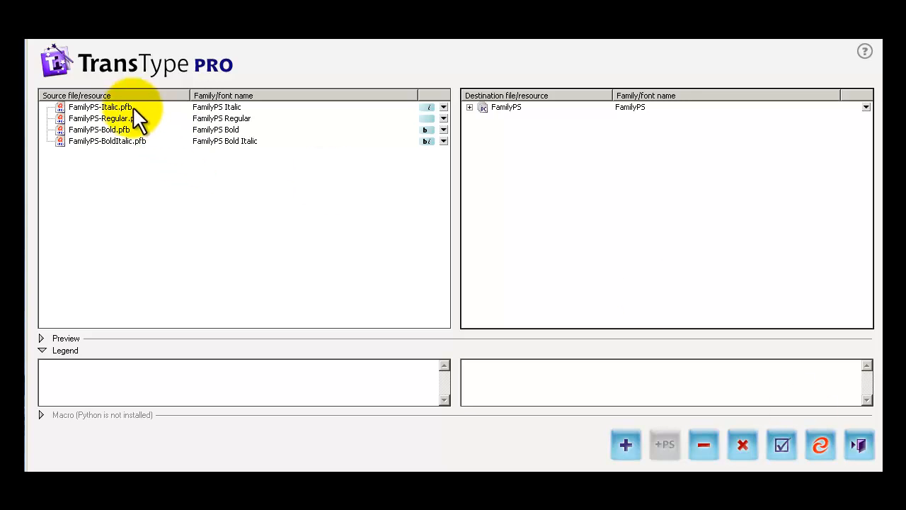
mouse_move(131, 156)
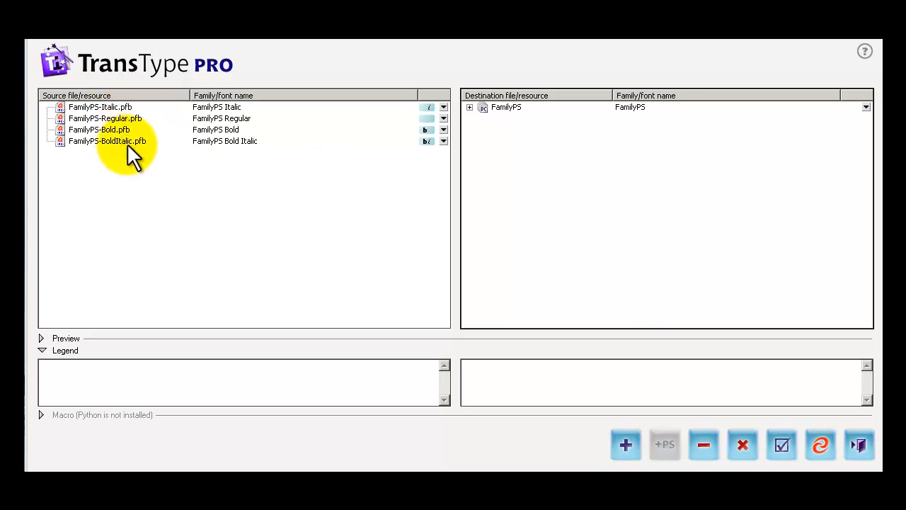
Open the properties of the FamilyPS family with its Italic, Regular, Bold and BoldItalic styles.
click(865, 107)
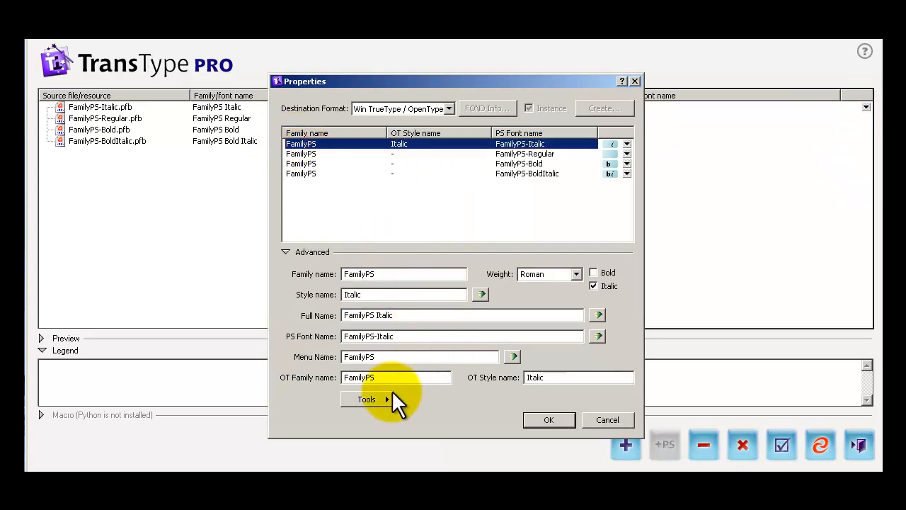
Run Tools > Build standard names on the FamilyPS family and confirm with OK.
click(367, 398)
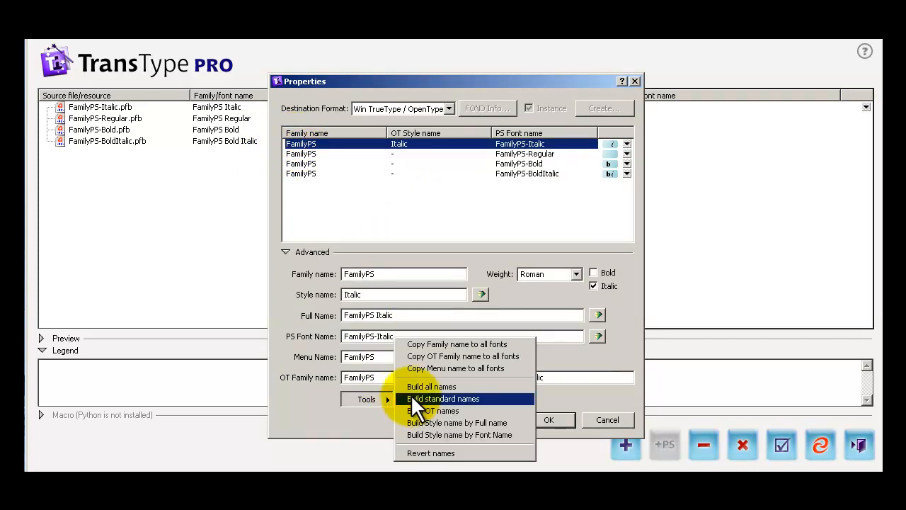
click(443, 398)
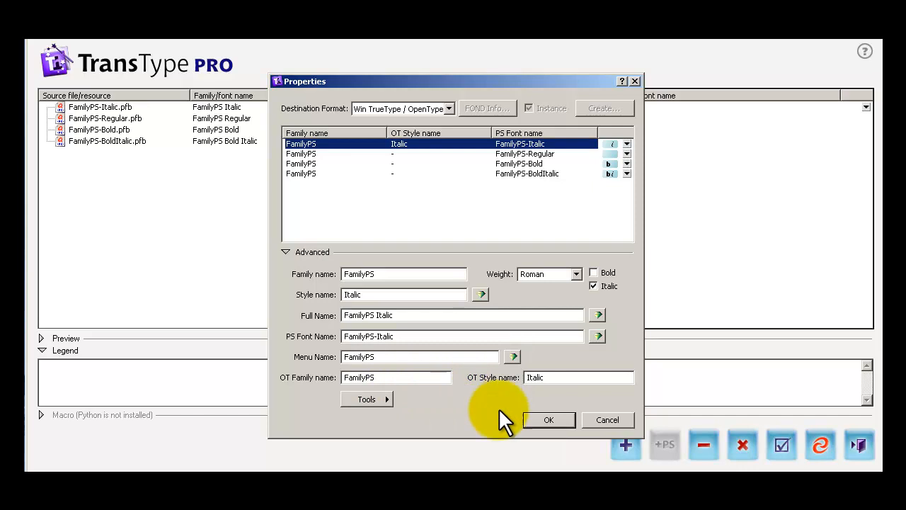
click(549, 419)
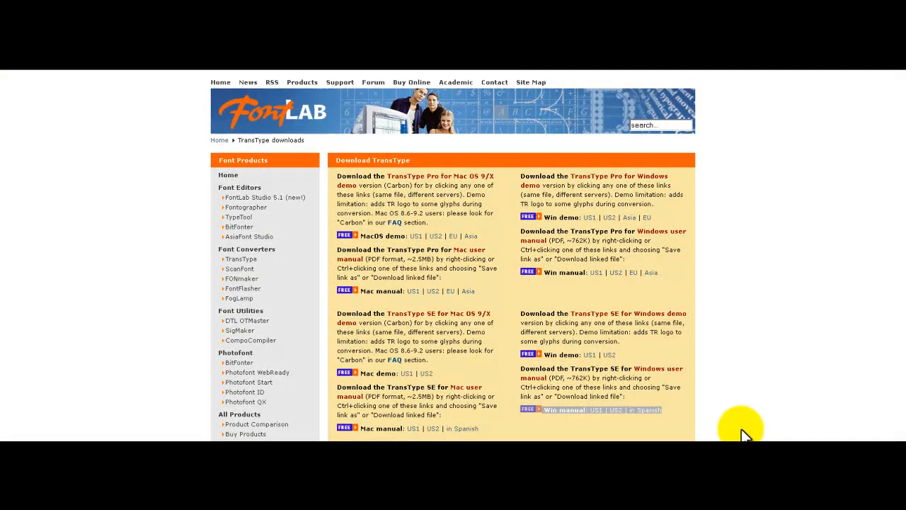
mouse_move(262, 265)
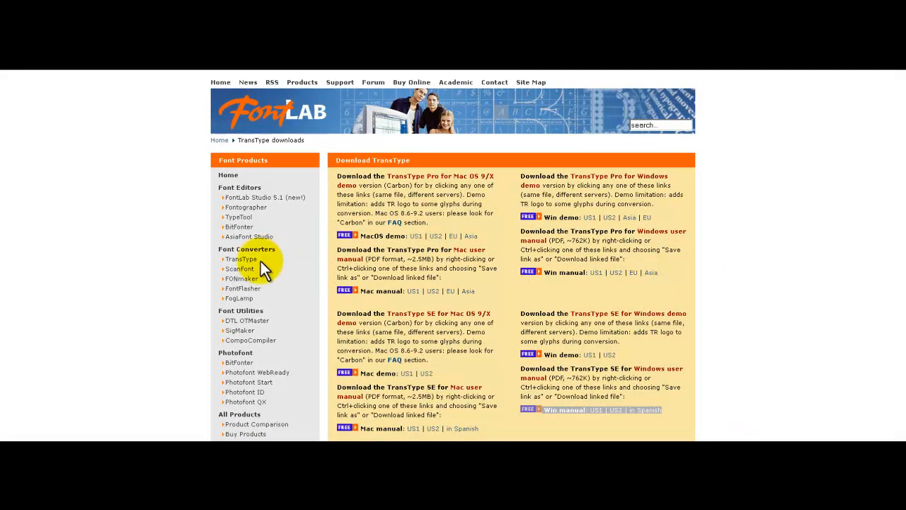